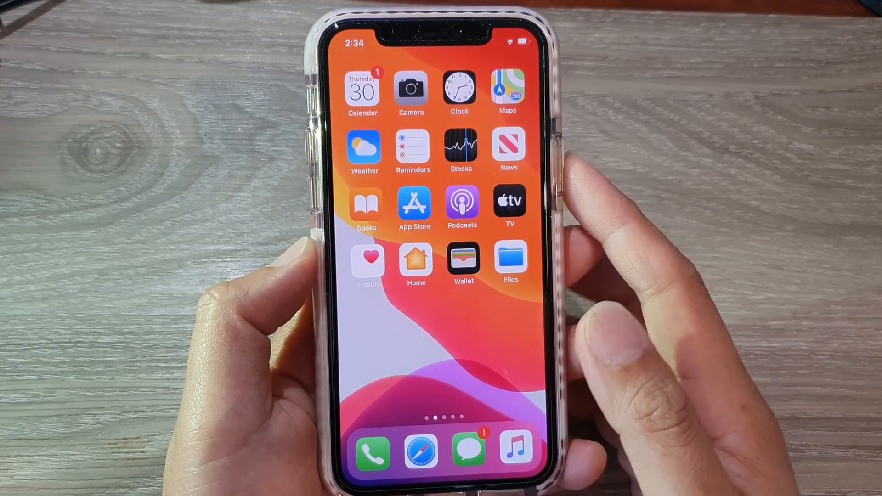
- Show the Calendars list grouped by account, scrolling to the purple Work calendar and Siri Suggestions
{"action": "left_click", "coordinate": [363, 88]}
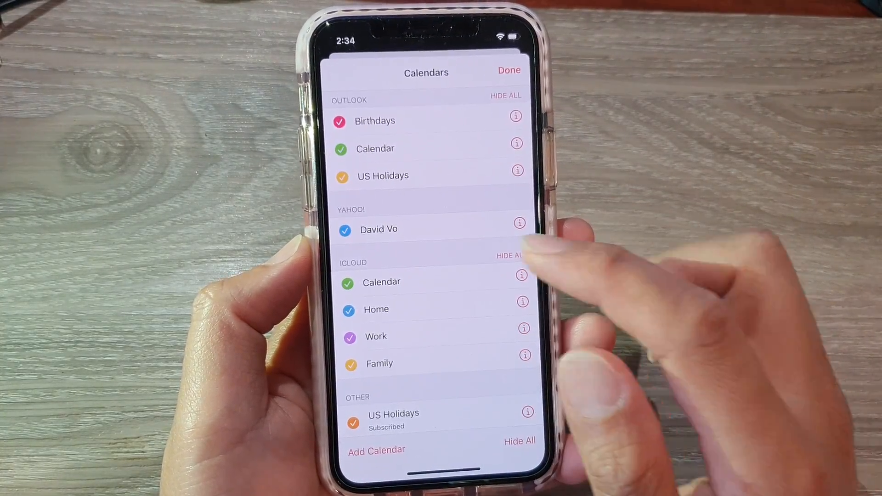
{"action": "scroll", "scroll_direction": "down", "scroll_amount": 3}
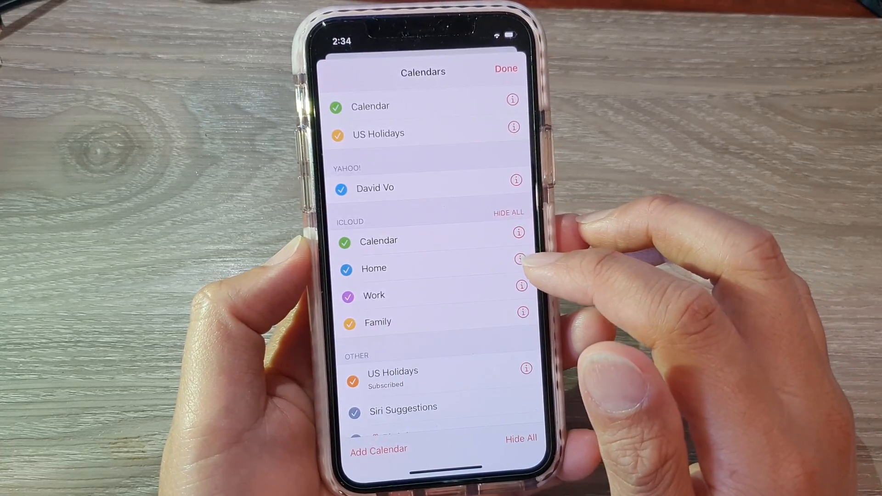
- Set the Work calendar's colour to Brown, confirm, and return to the January 30 day view
{"action": "left_click", "coordinate": [521, 286]}
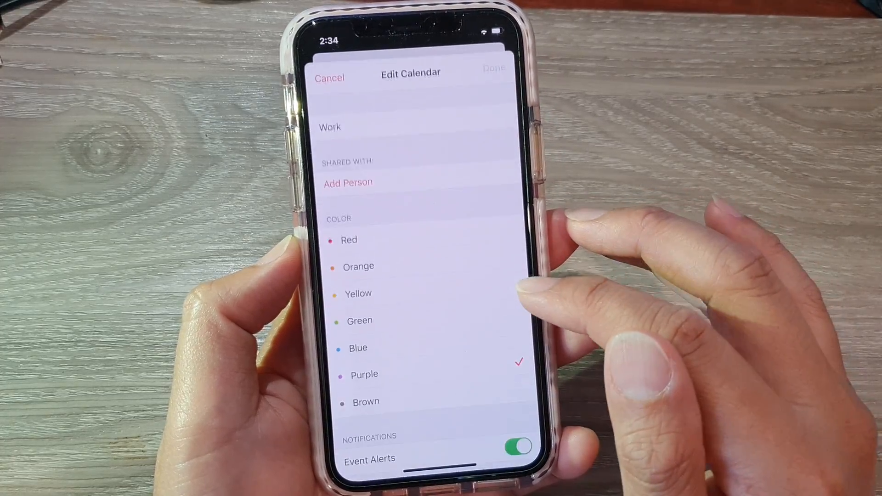
{"action": "left_click", "coordinate": [366, 319]}
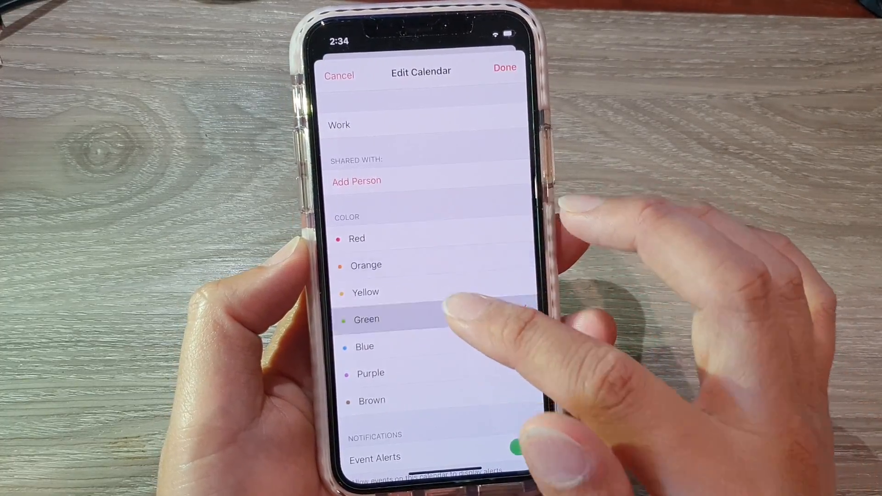
{"action": "left_click", "coordinate": [371, 401]}
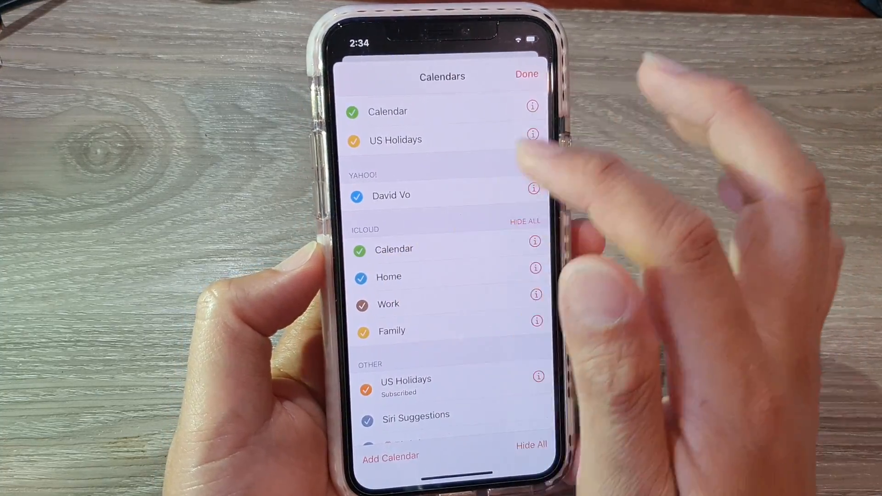
{"action": "left_click", "coordinate": [526, 73]}
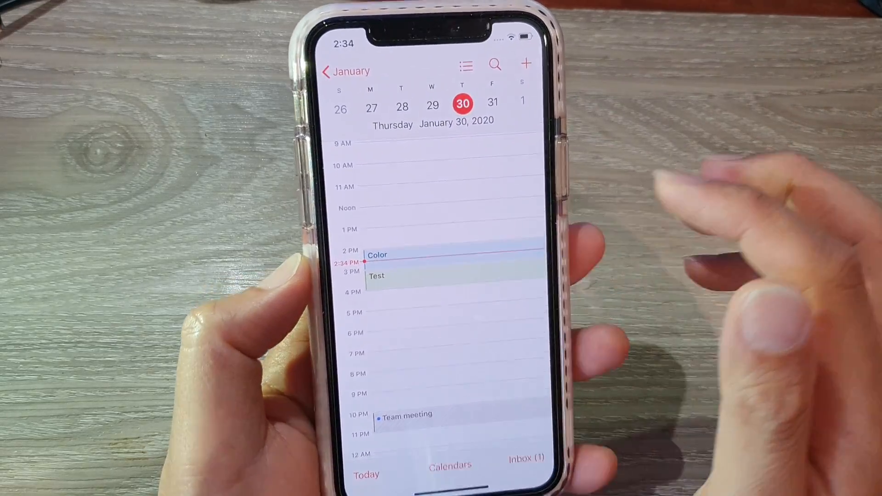